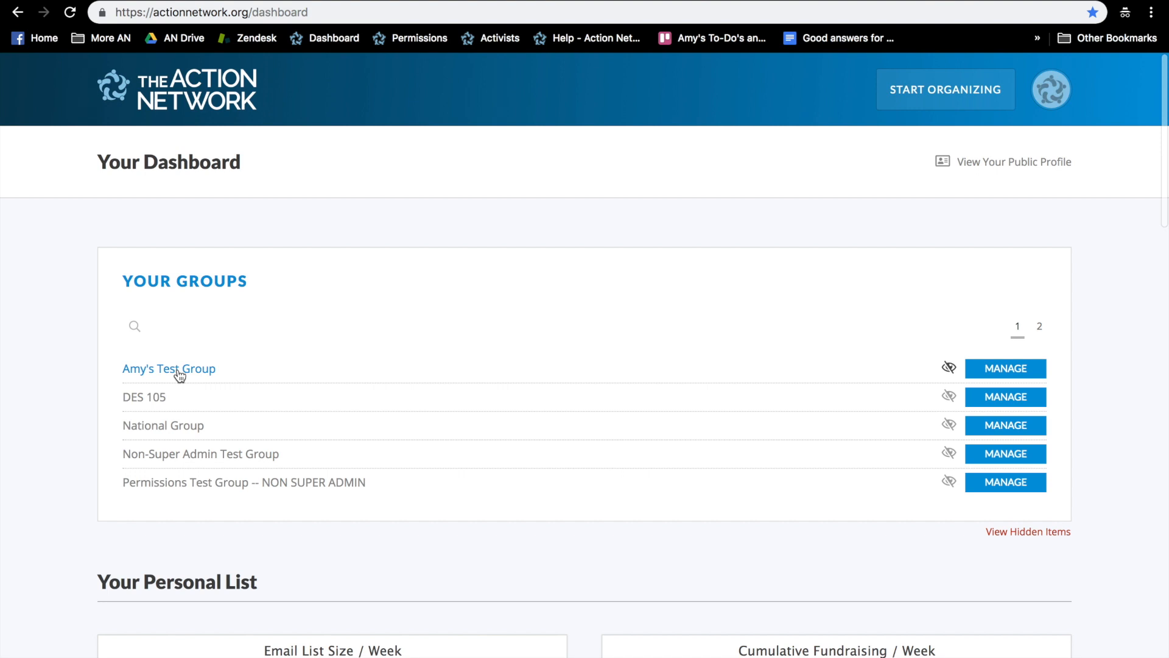
mouse_move(289, 517)
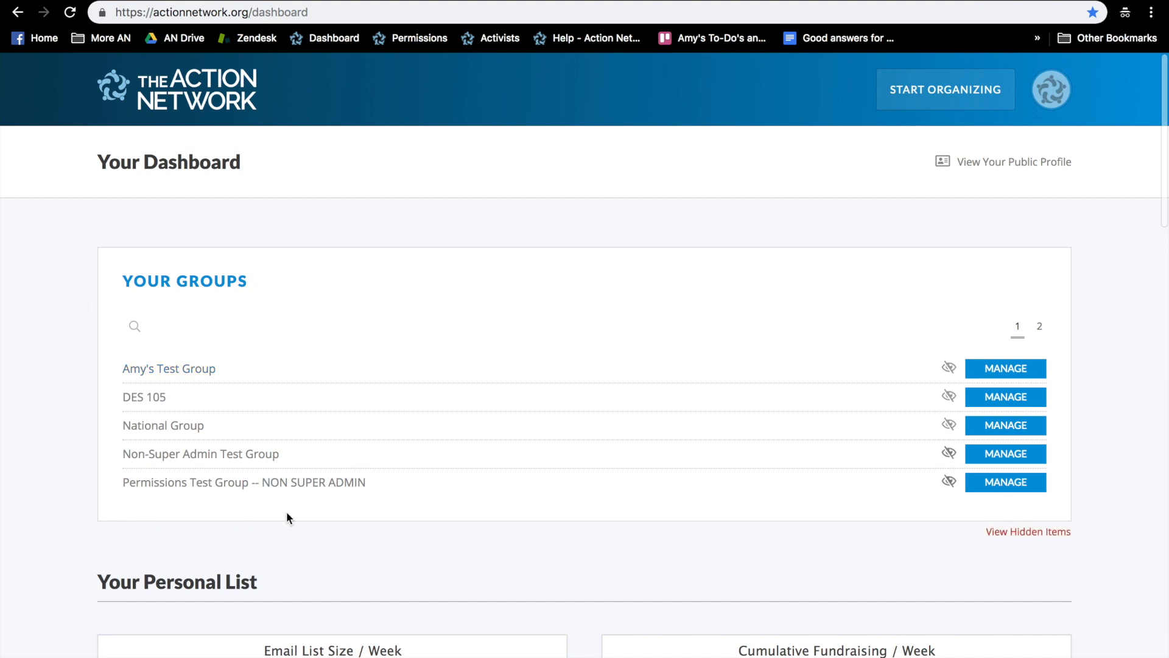
Step: Start a new group from Start Organizing > Groups
scroll(down, 3)
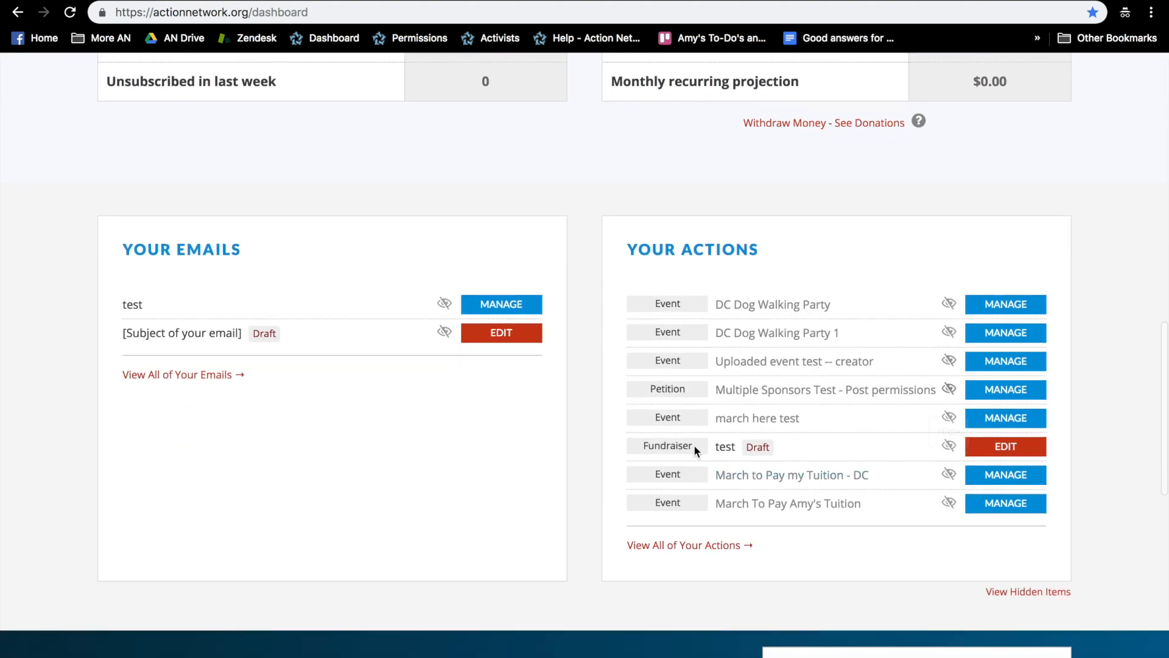
mouse_move(703, 307)
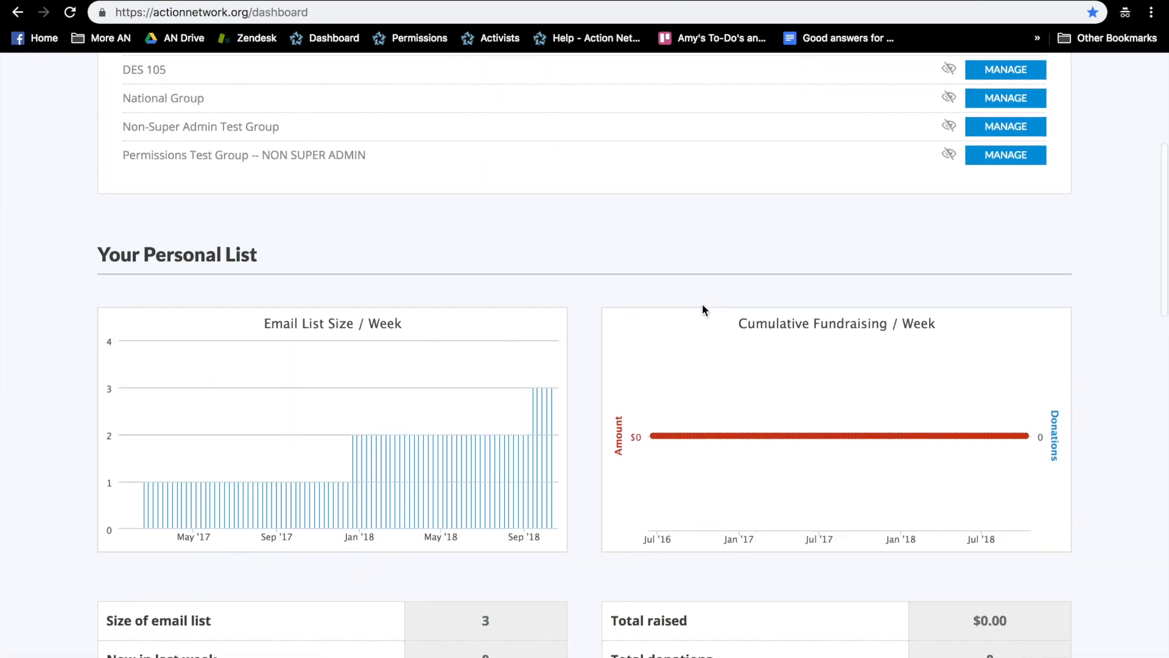
scroll(up, 3)
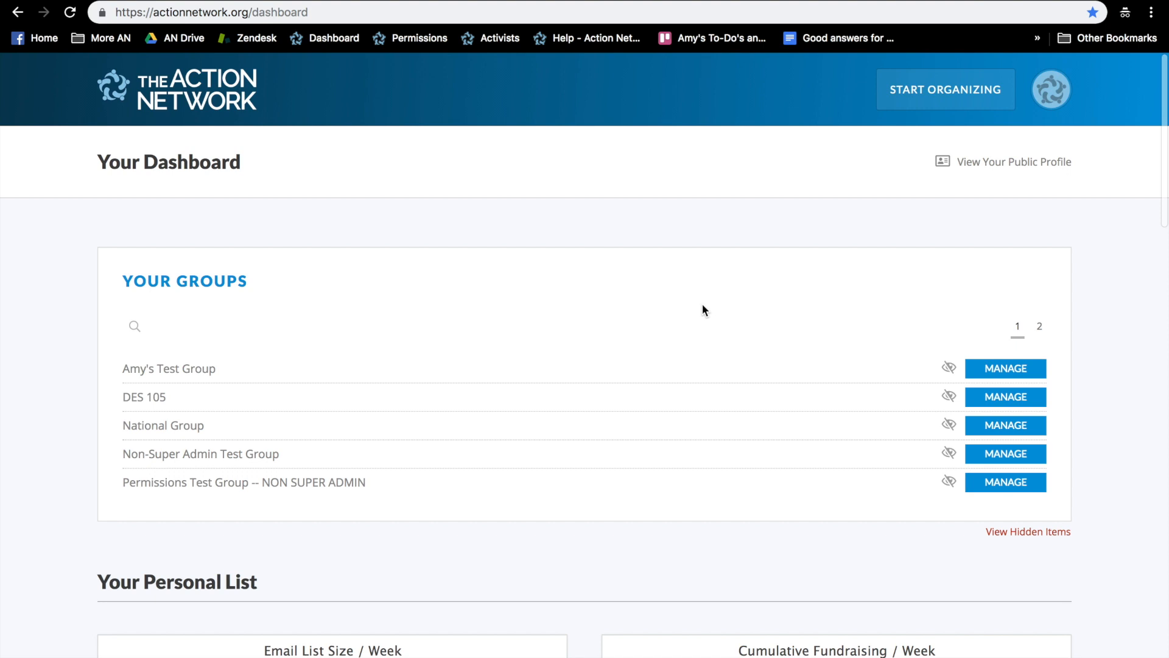
mouse_move(949, 397)
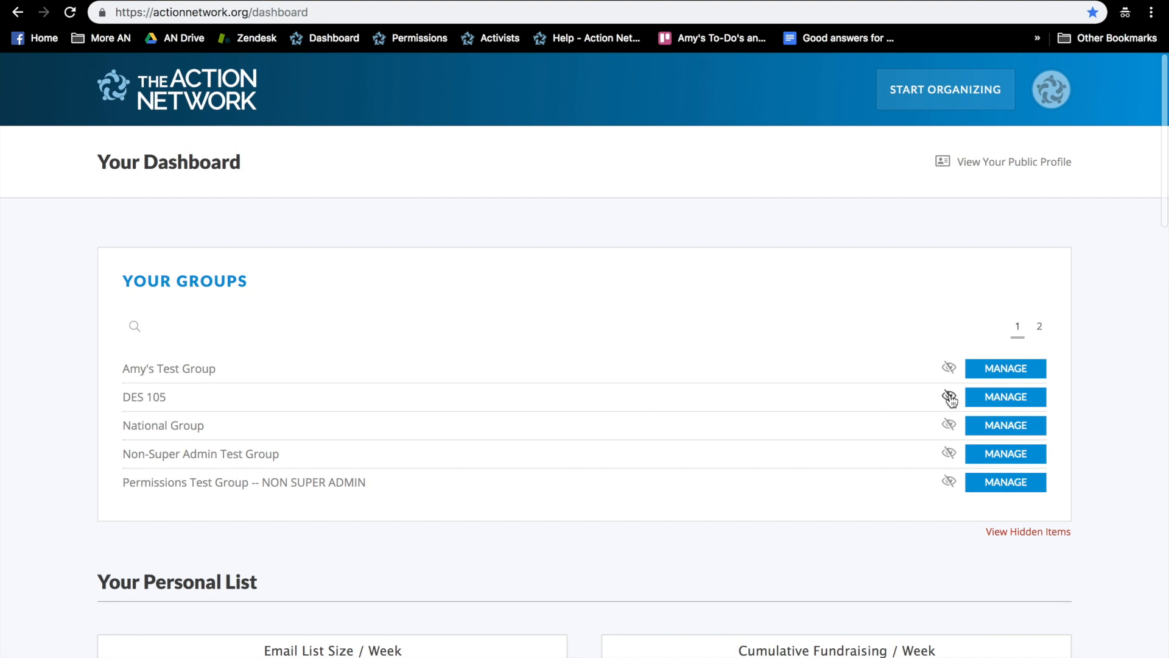
mouse_move(1011, 482)
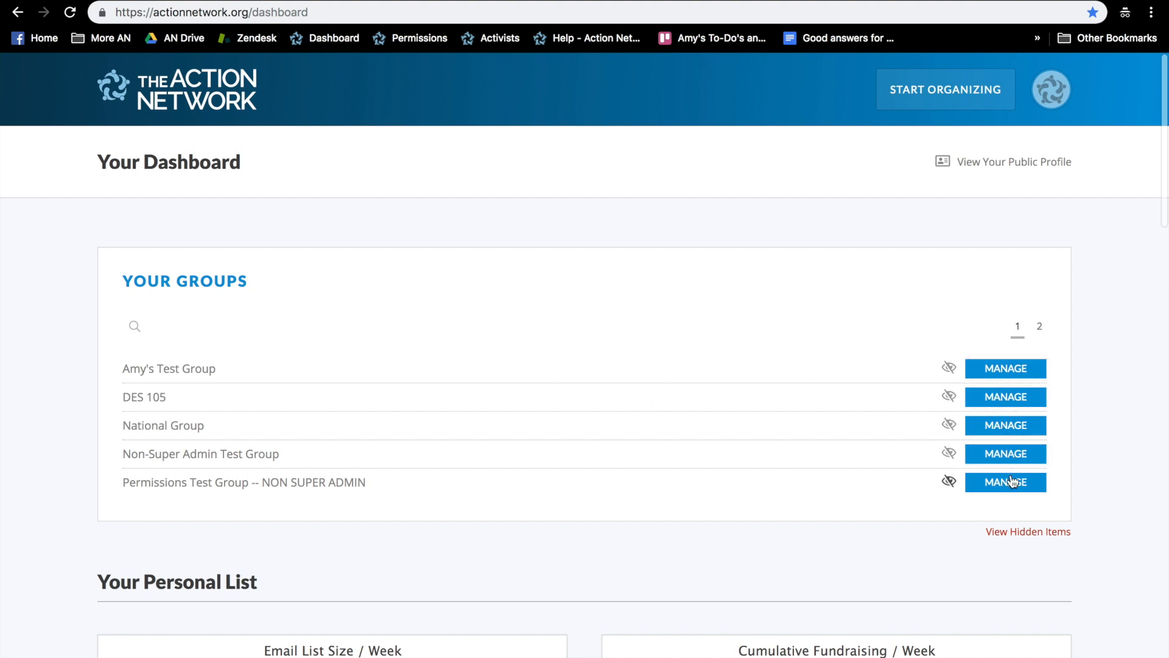
mouse_move(1020, 464)
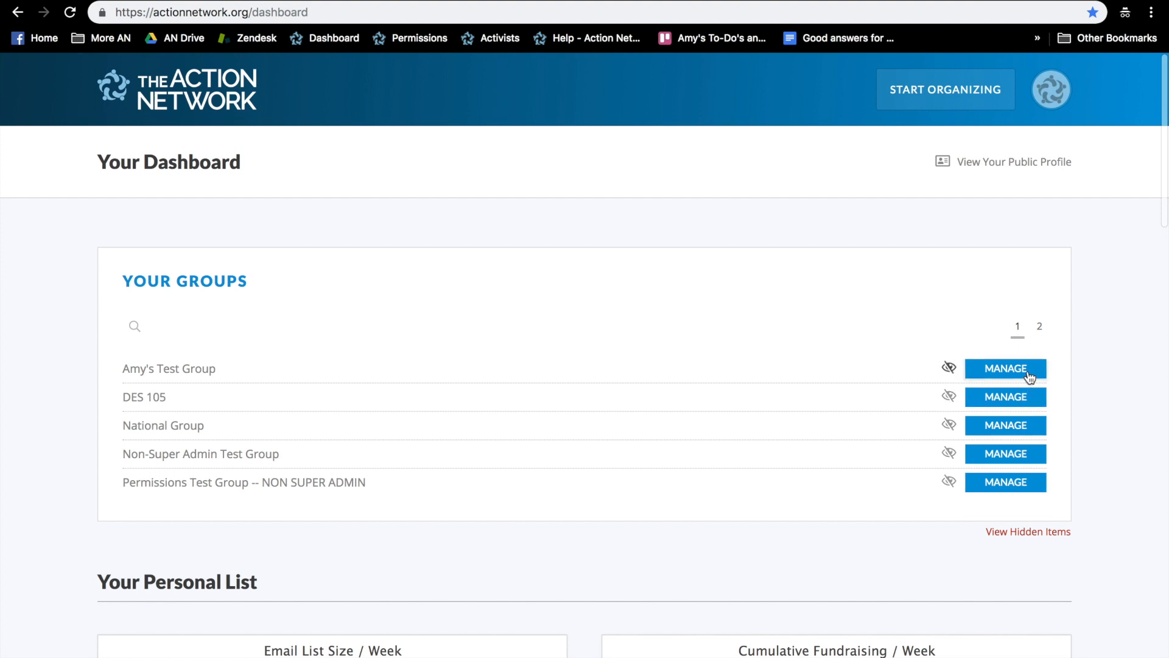
mouse_move(983, 259)
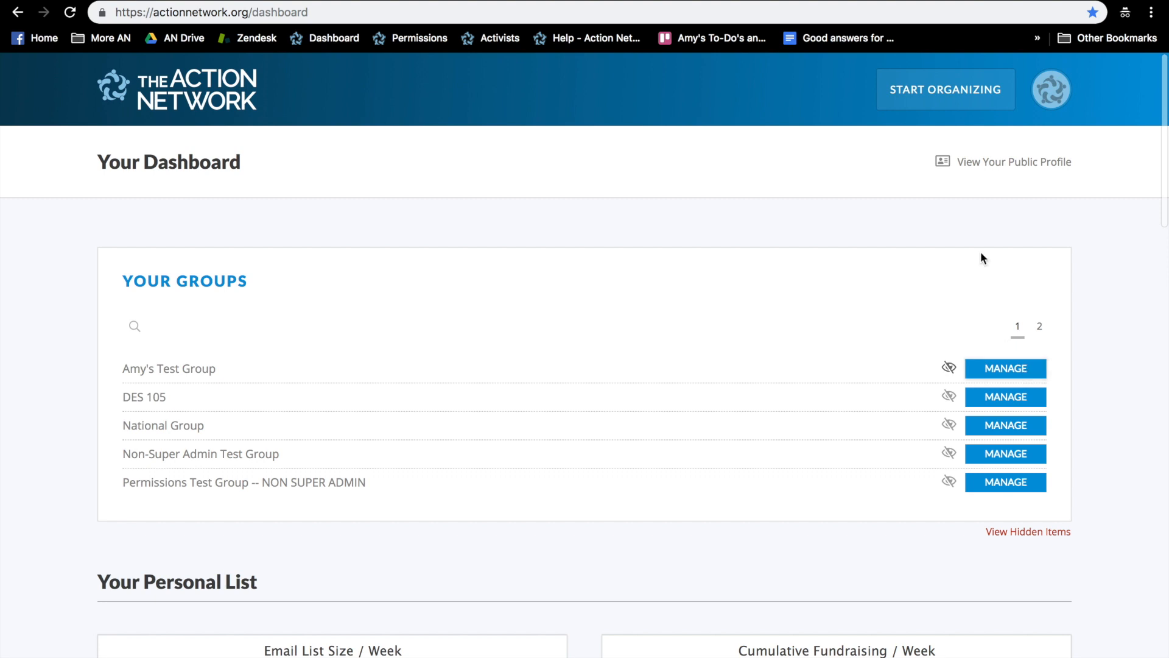
click(946, 89)
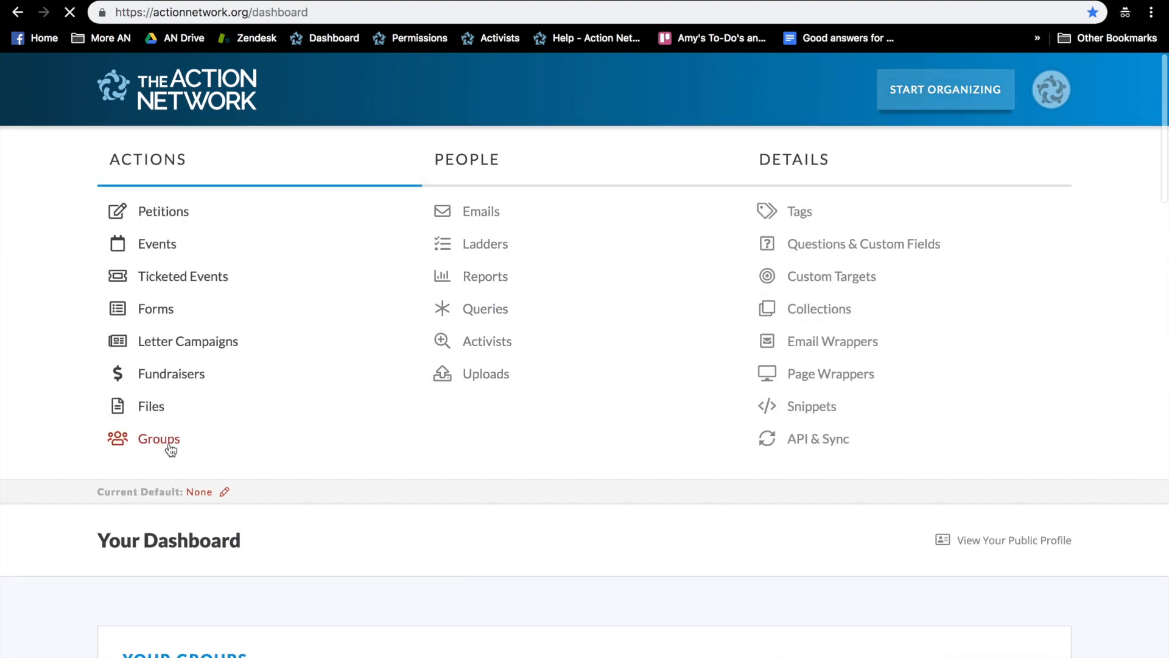
click(158, 438)
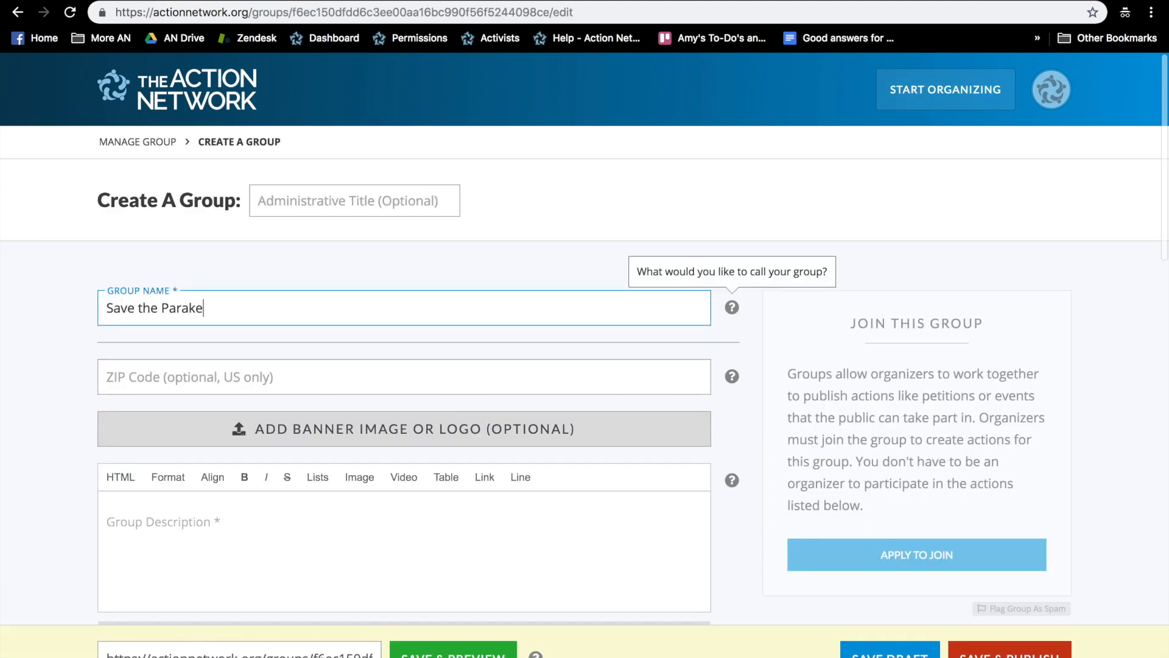
Step: Describe the group as 'Please save the Parakeets' and Save & Publish it
text(Please save the Parakeets)
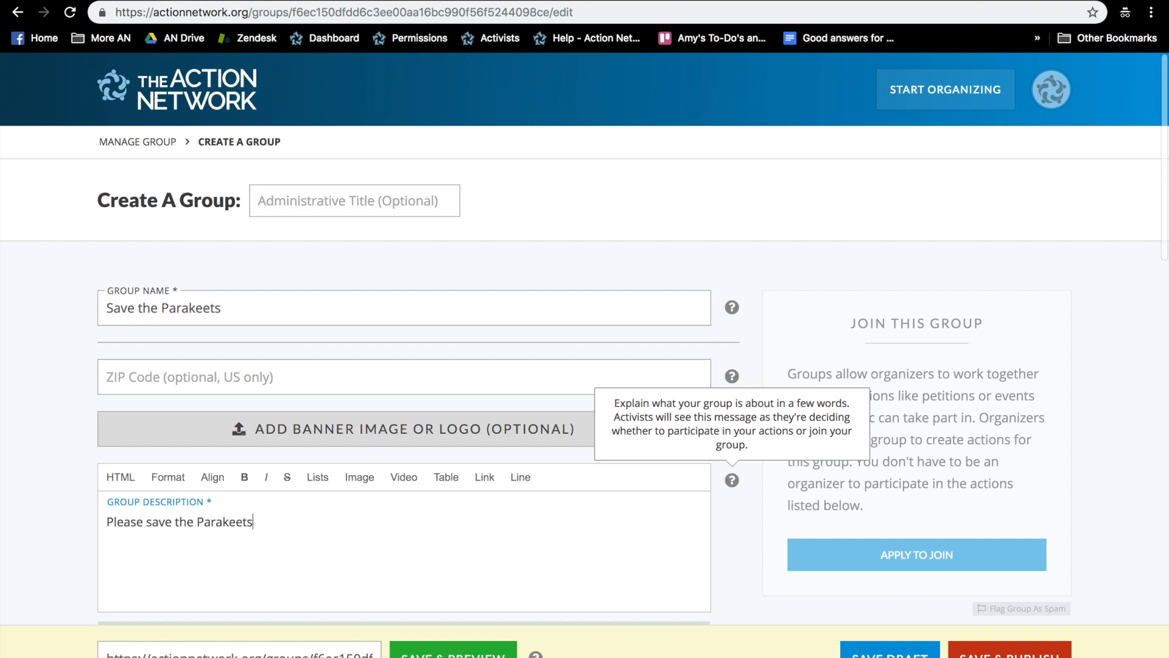
scroll(down, 3)
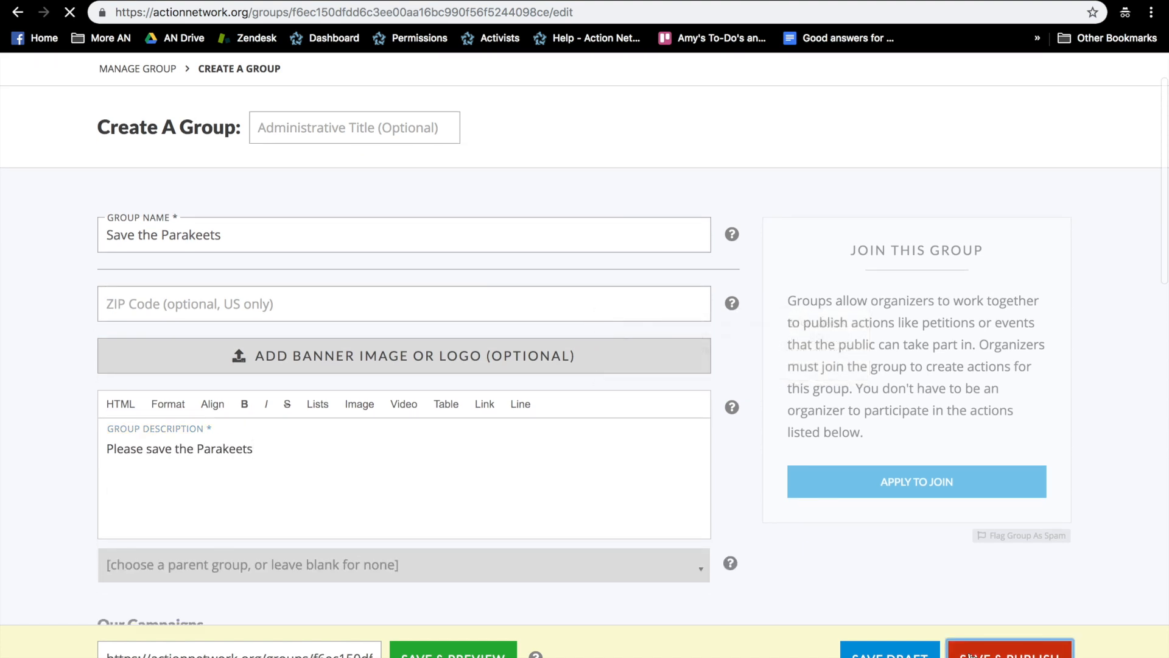
click(1010, 653)
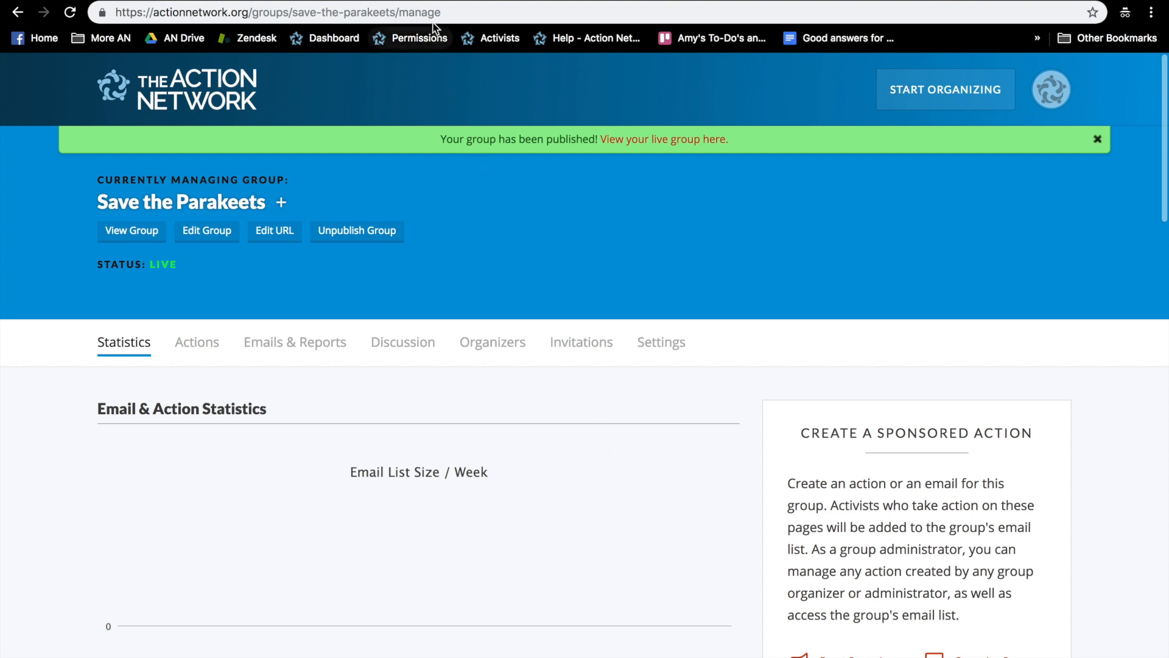
Step: Copy the manage page address and review the fundraising totals: $0.00 raised, 0 donations
right_click(280, 12)
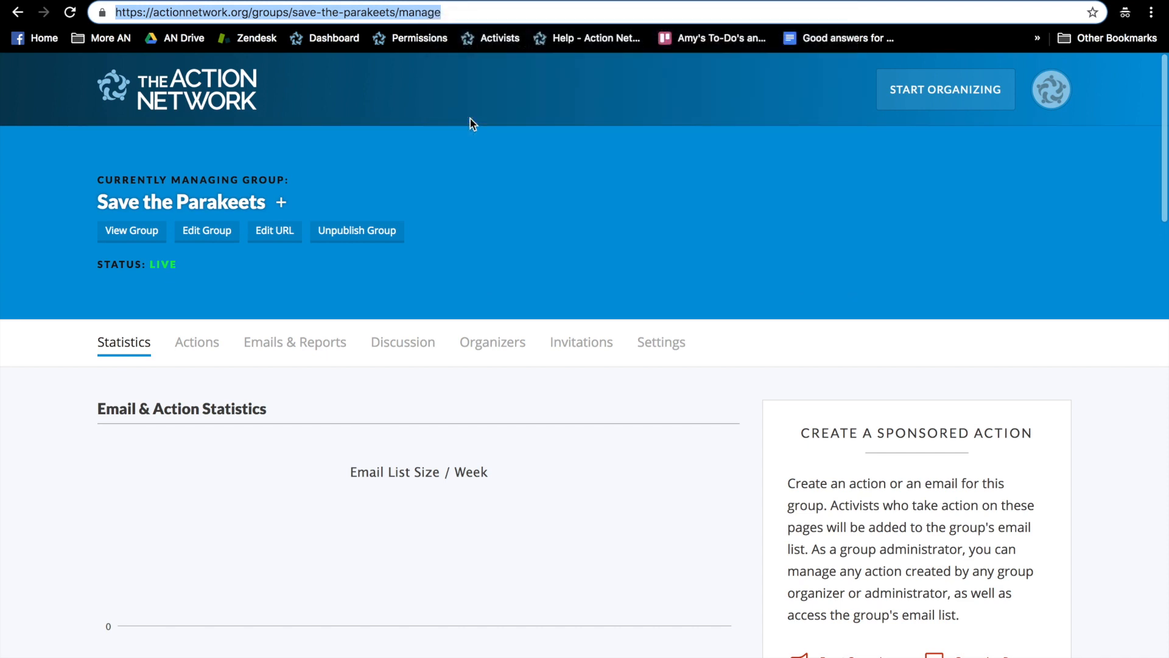
mouse_move(457, 176)
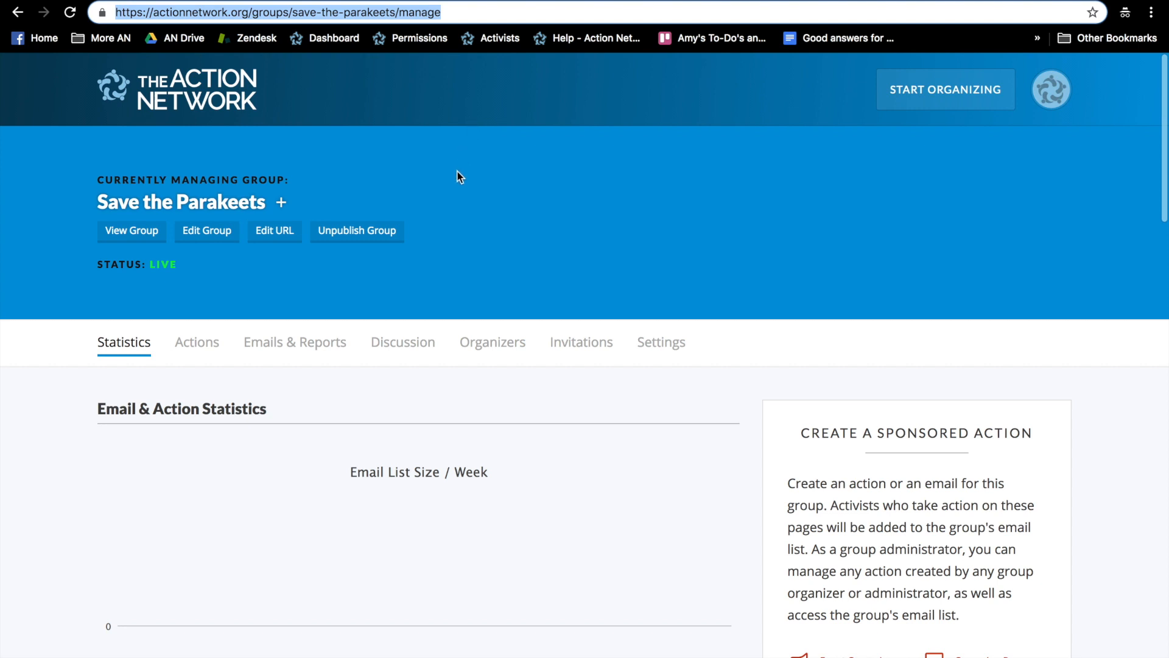
mouse_move(446, 221)
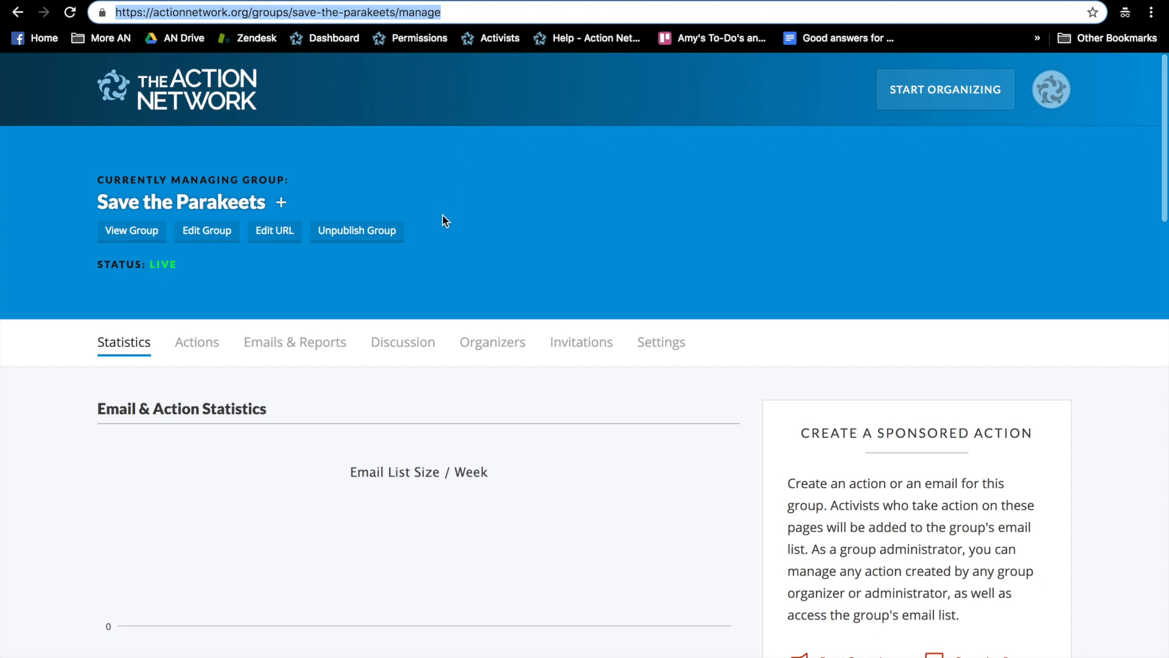
mouse_move(47, 327)
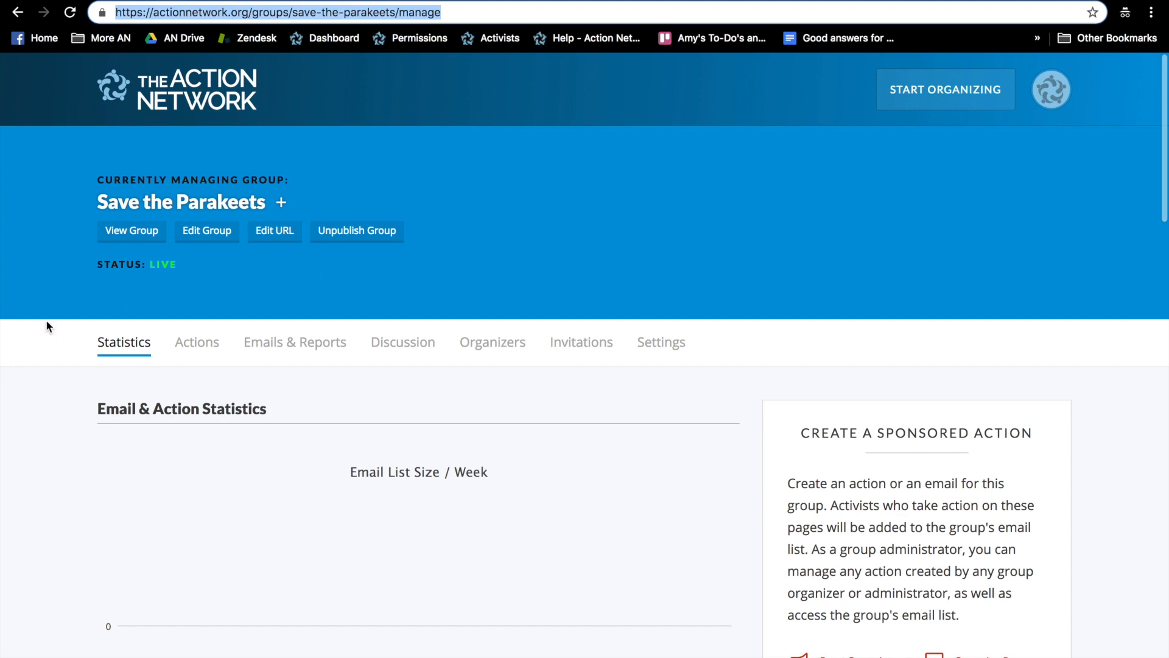
mouse_move(315, 341)
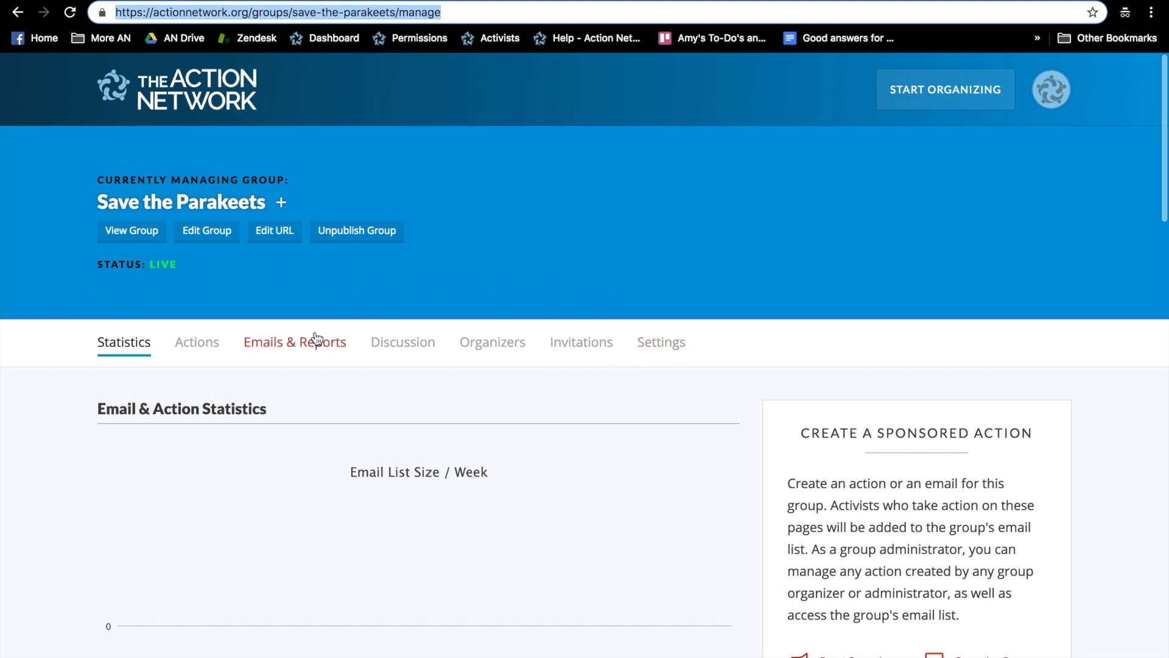
scroll(down, 3)
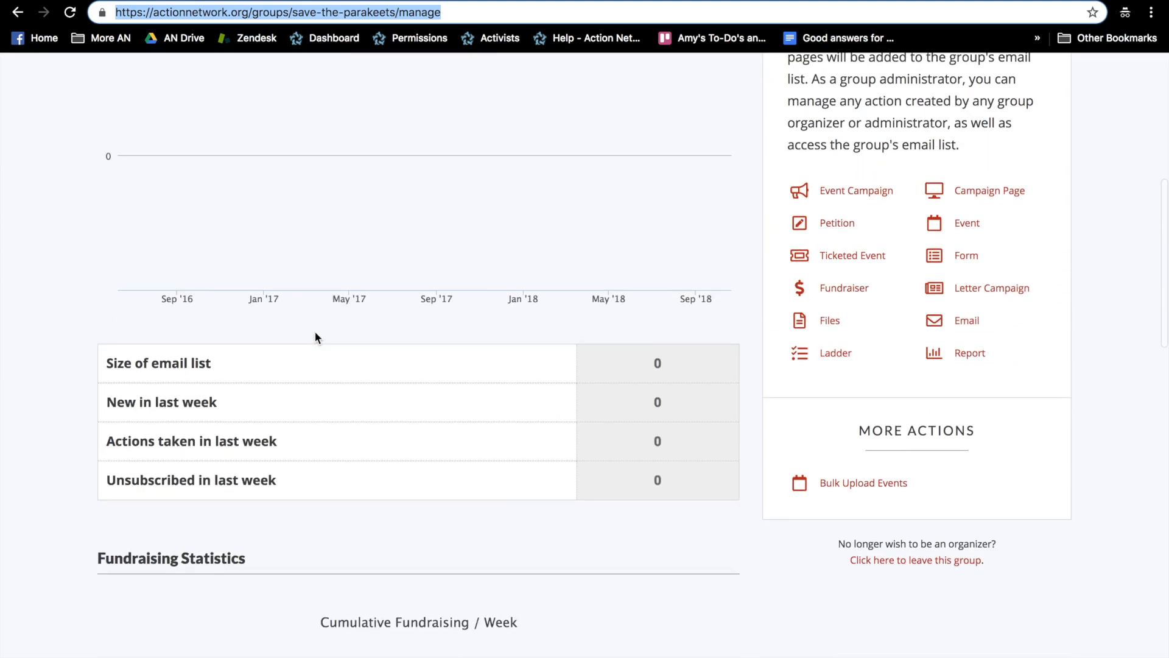
scroll(down, 3)
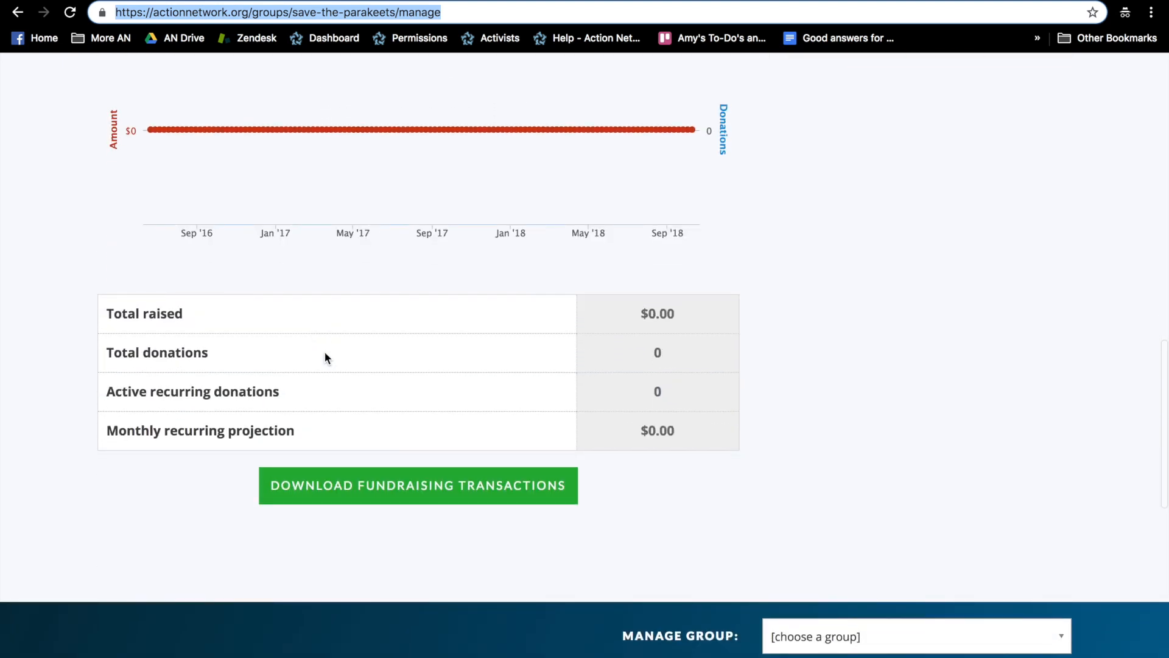
mouse_move(446, 459)
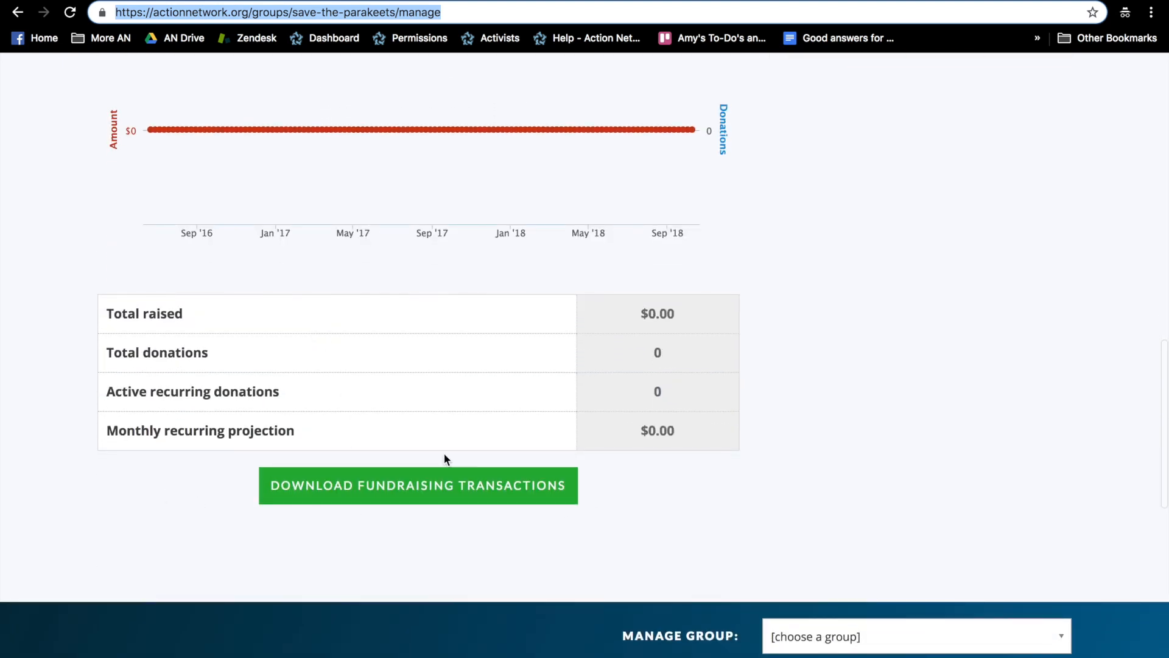
mouse_move(246, 482)
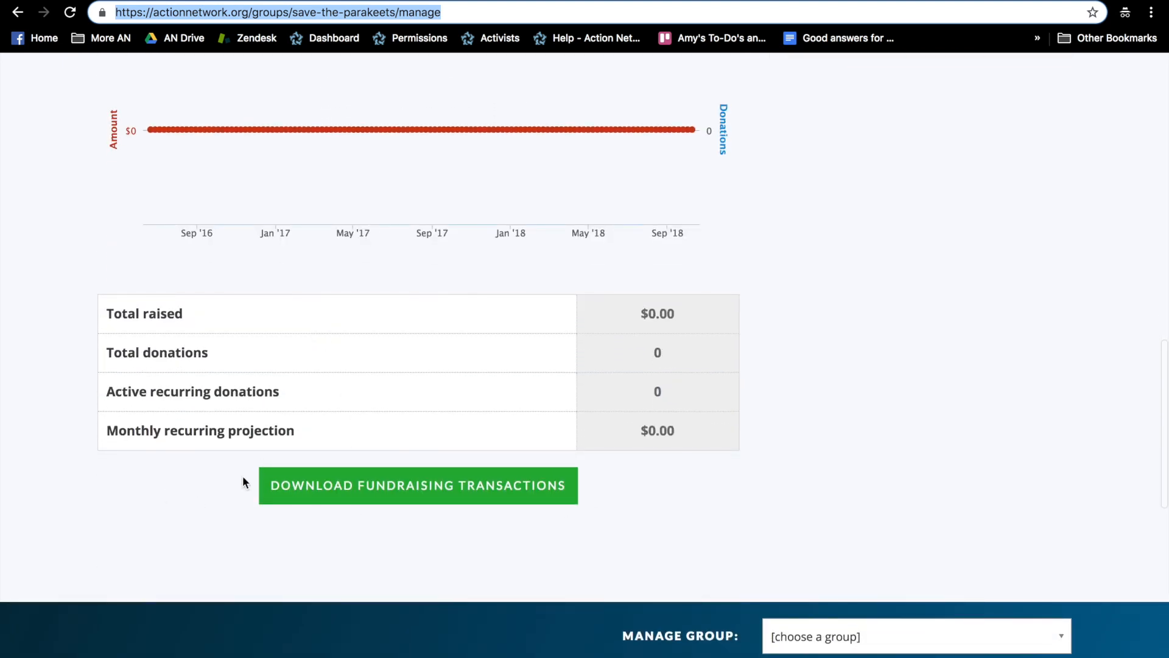
Step: Return to the top of the manage page showing the group live and its tabs
scroll(up, 3)
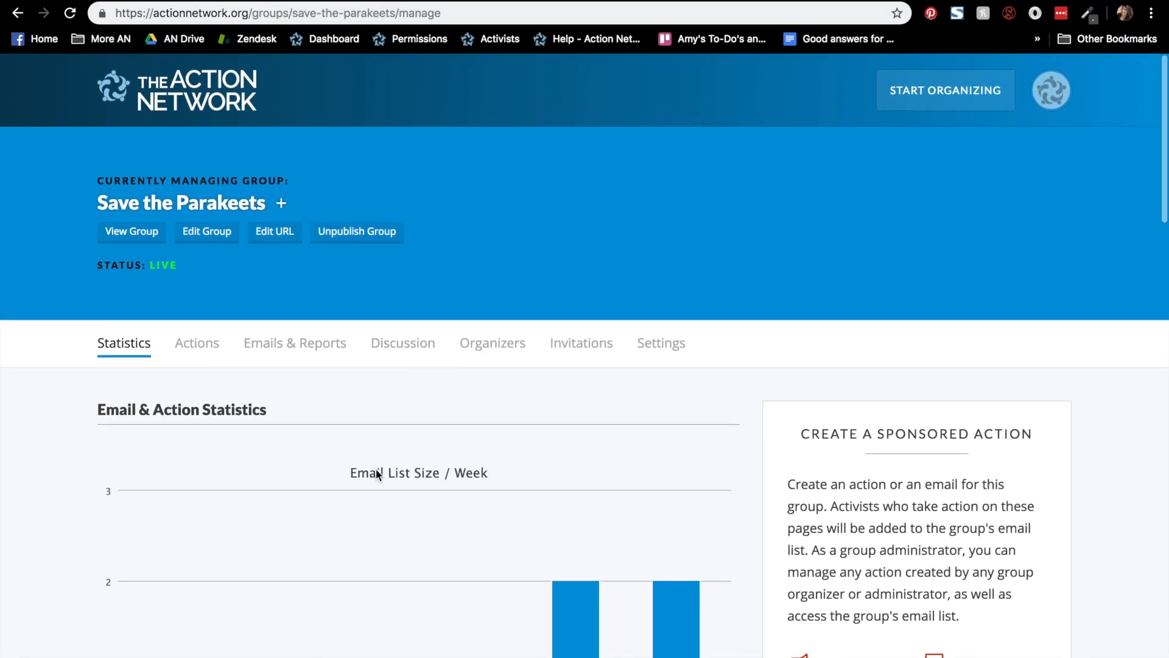
mouse_move(490, 389)
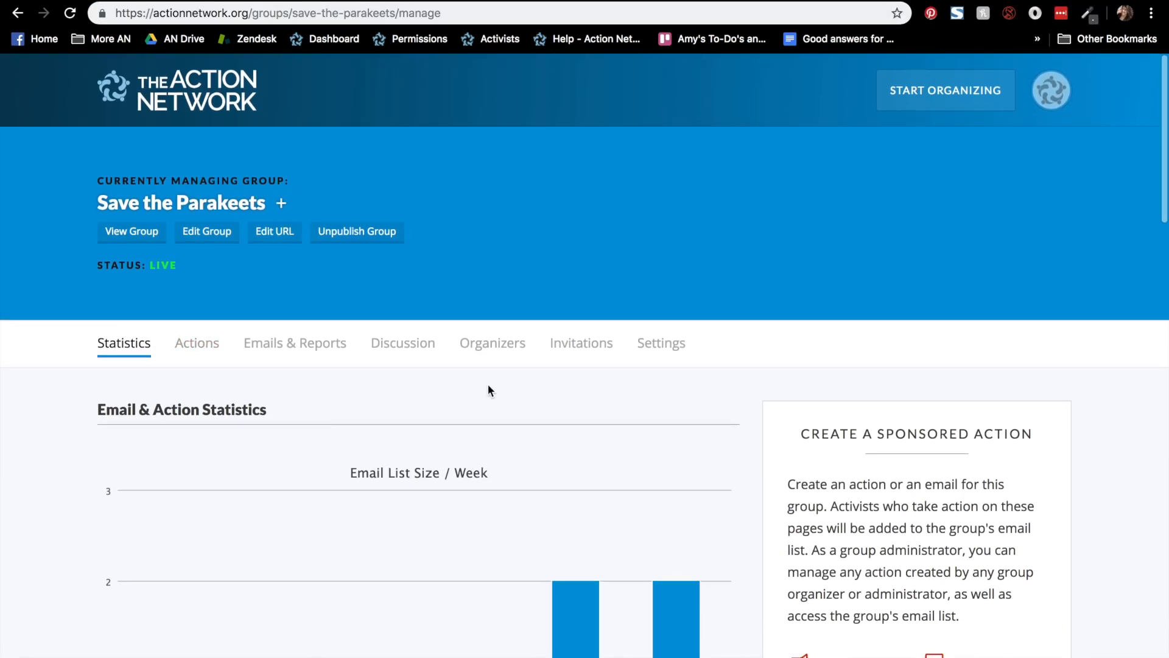
mouse_move(492, 342)
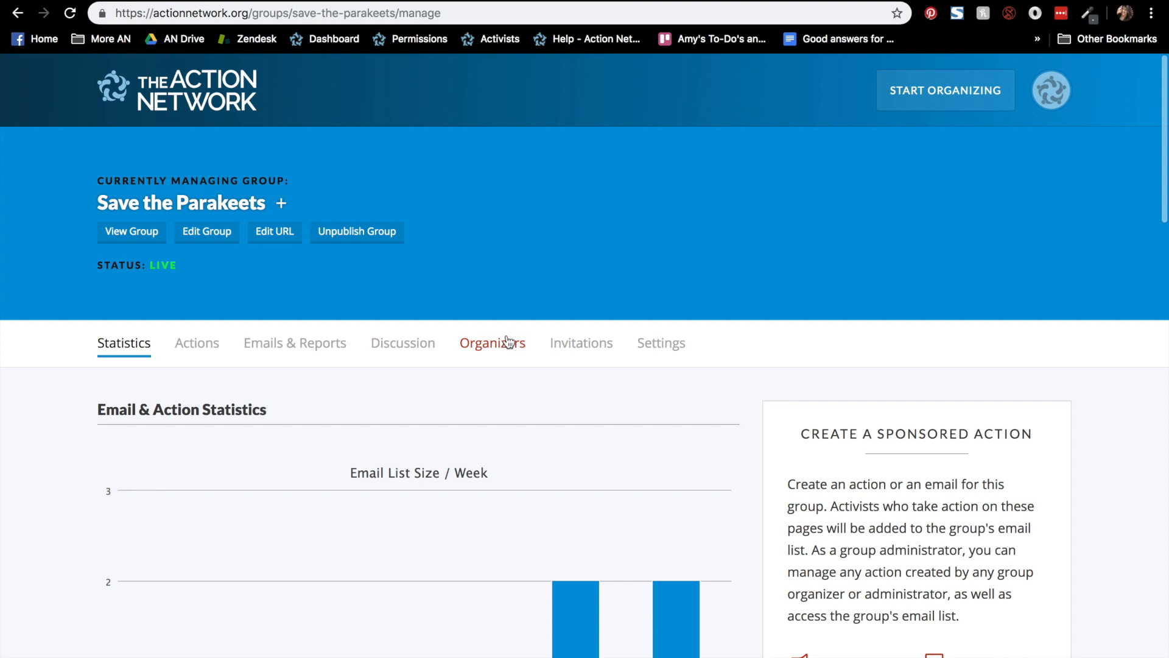
mouse_move(581, 342)
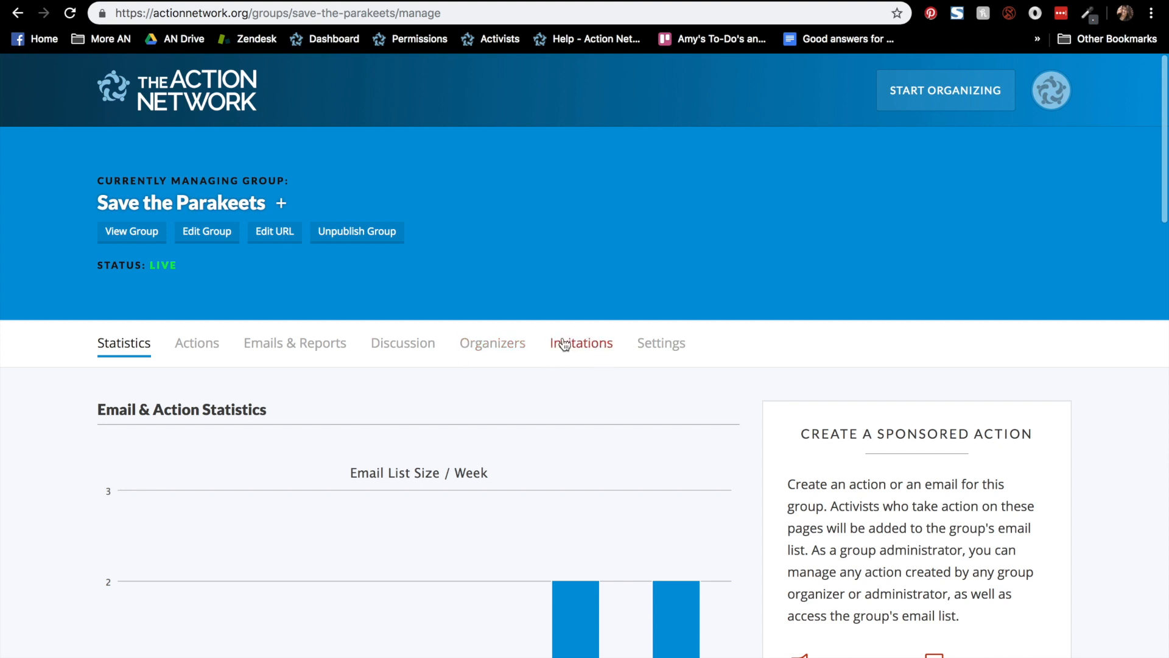
mouse_move(282, 277)
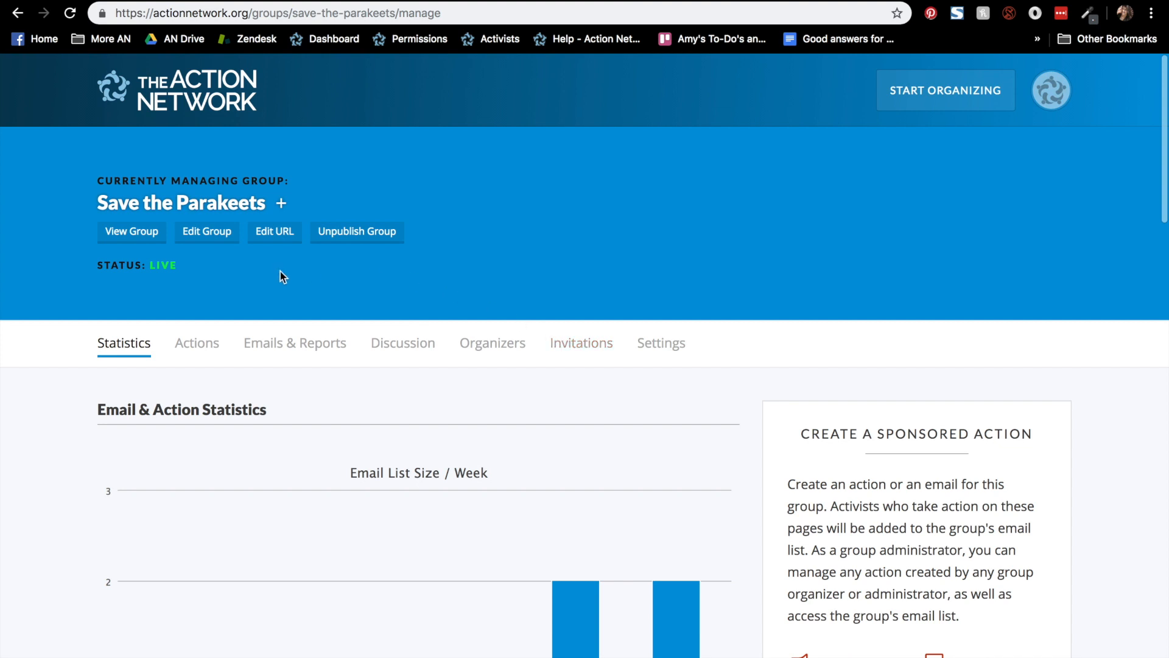
mouse_move(198, 343)
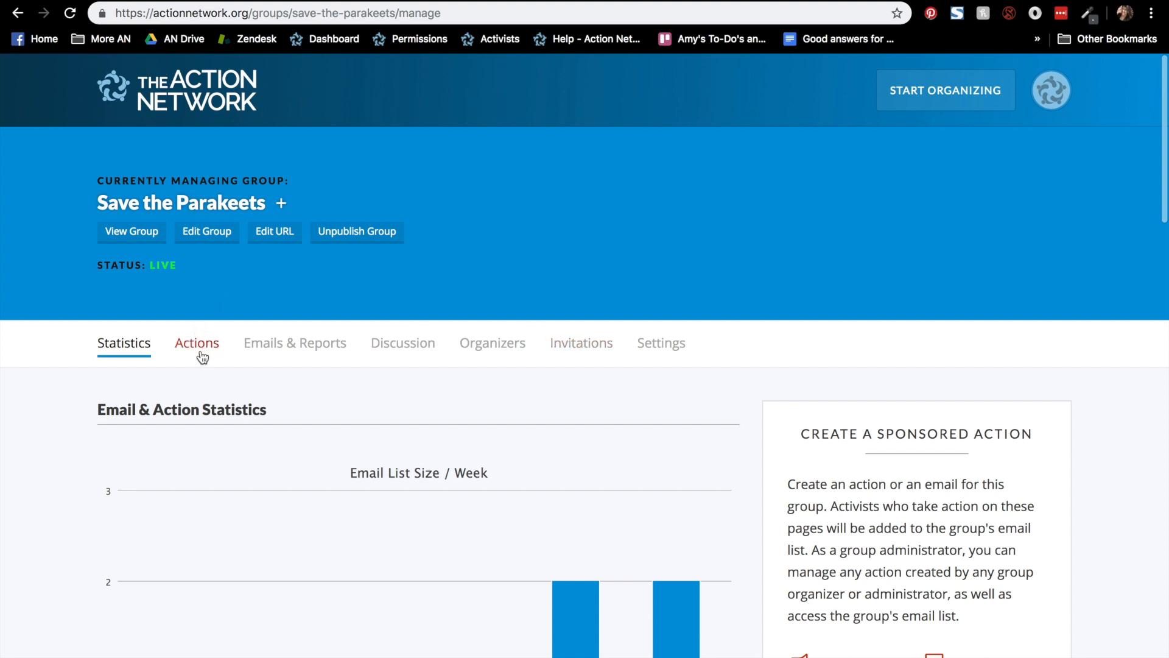
Step: Filter the group's Actions list by 'form' and manage the Sign up for our newsletter form
click(196, 344)
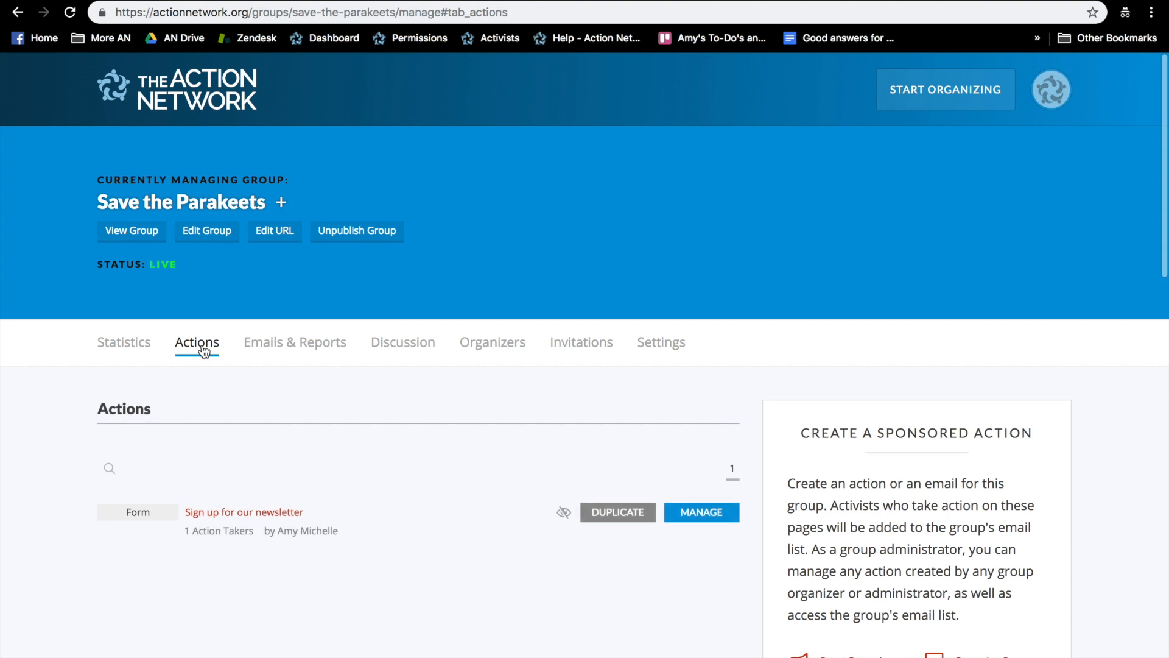
mouse_move(164, 393)
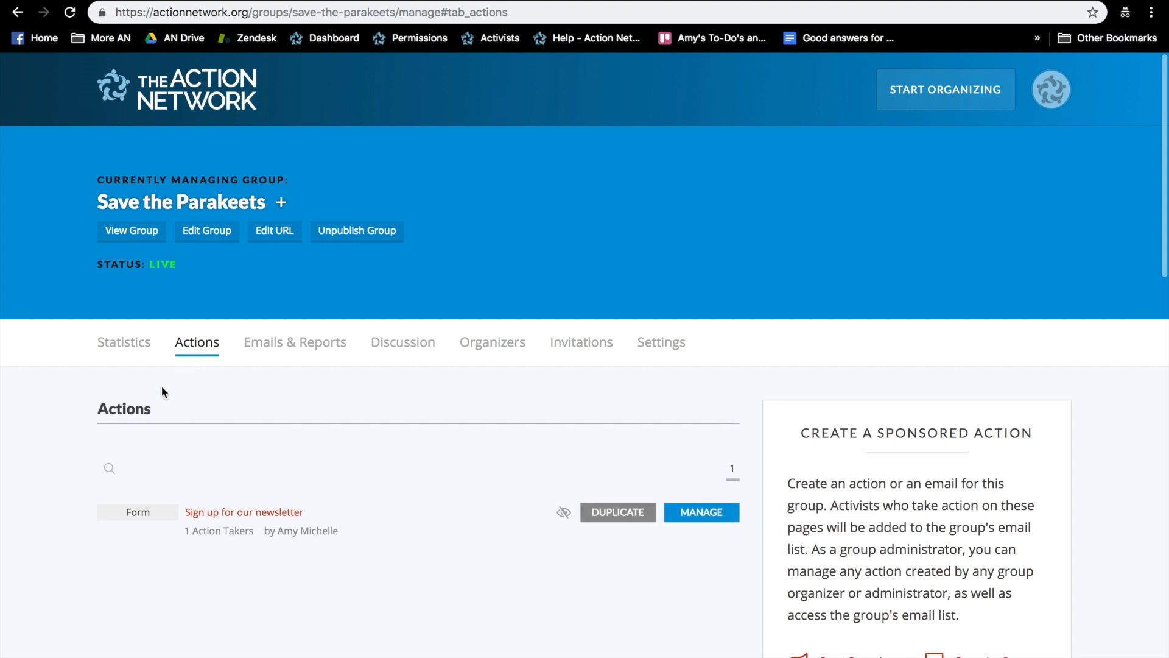
click(109, 468)
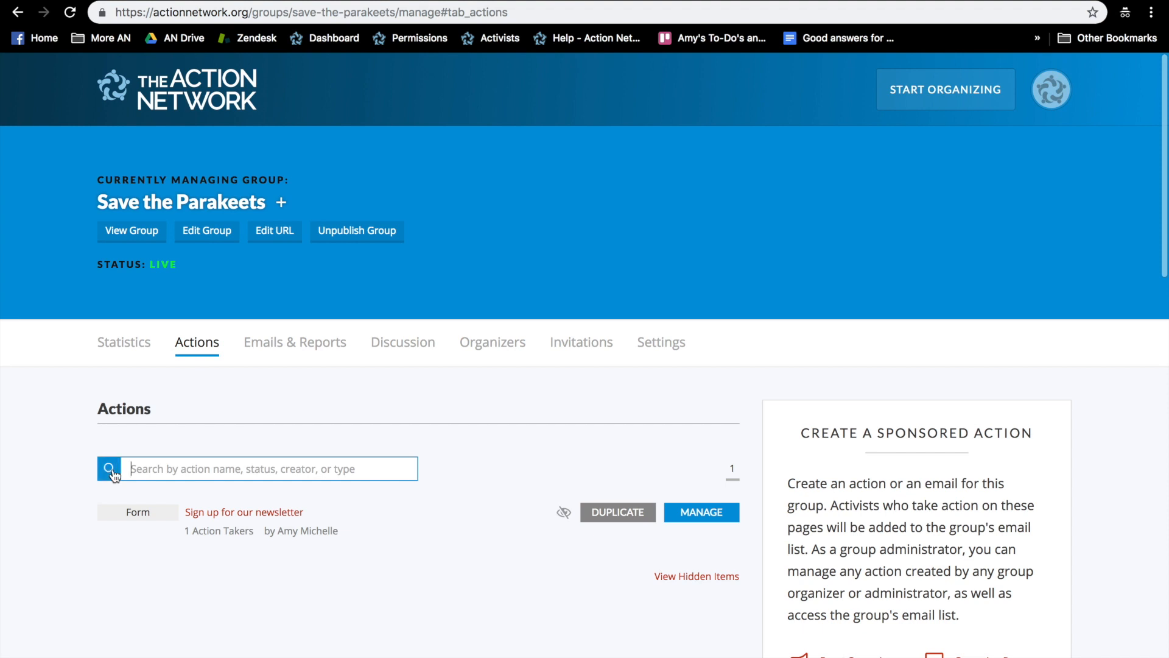
text(form)
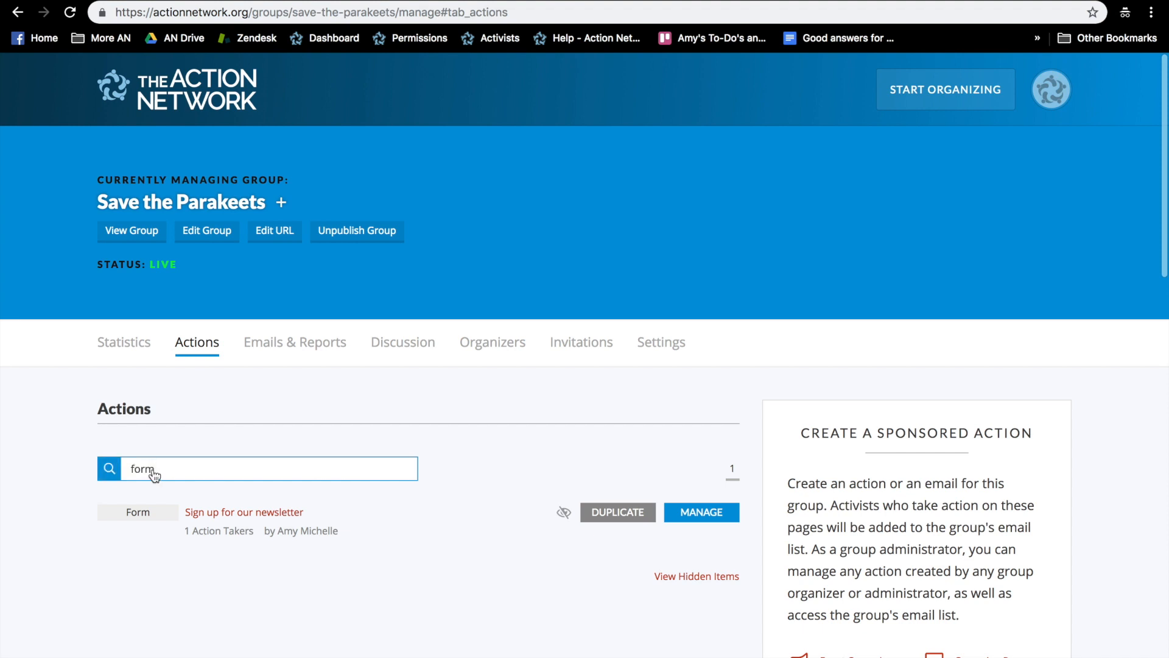
mouse_move(699, 513)
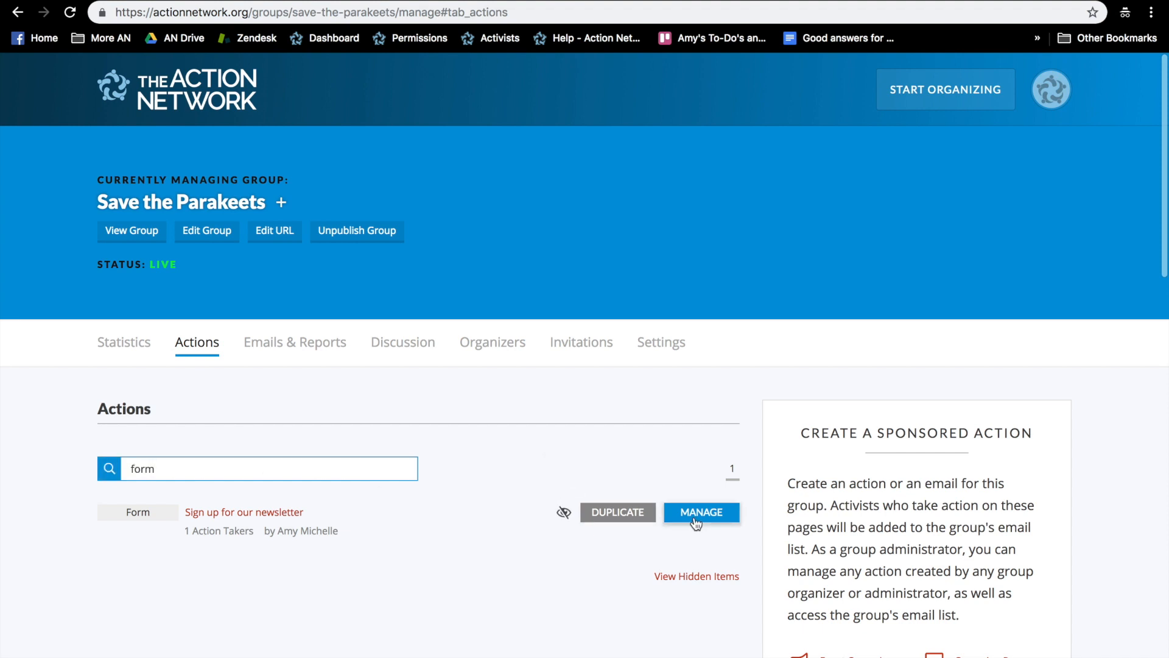
click(699, 511)
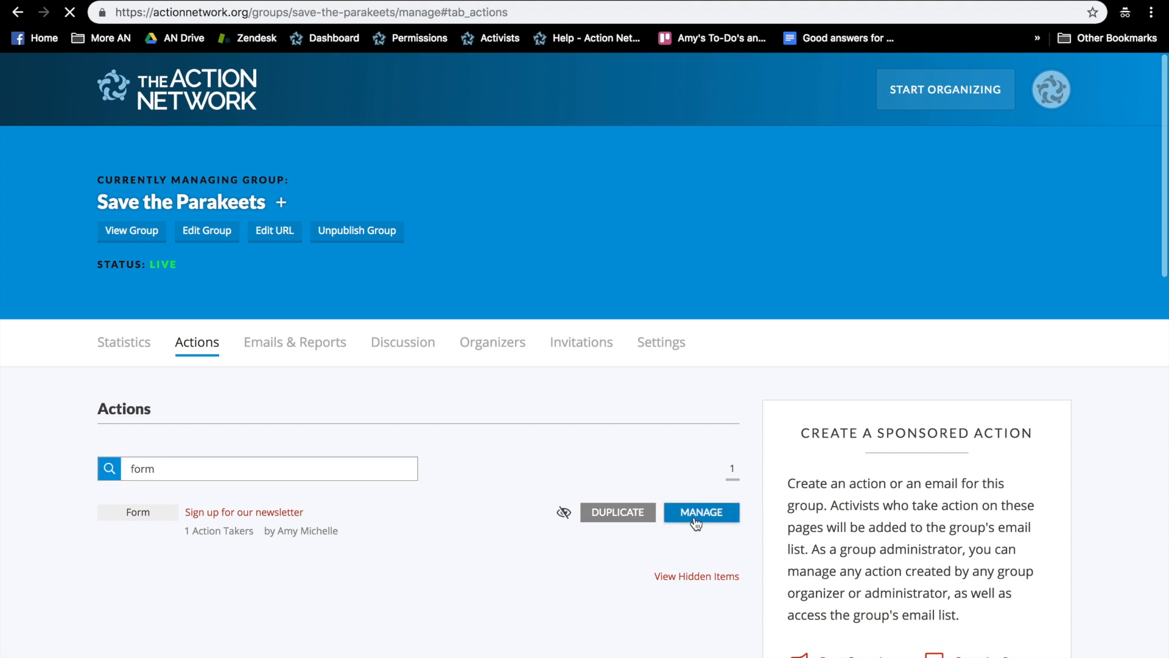
Step: View the newsletter form's Form Answers, showing one action taken
click(700, 513)
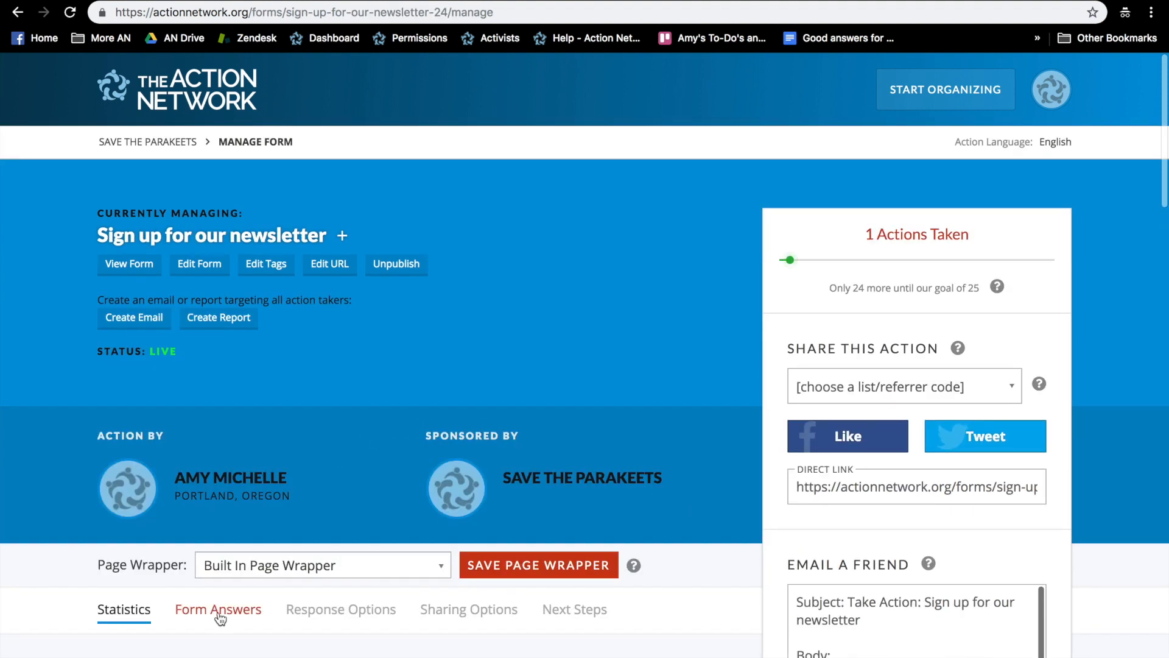
click(218, 609)
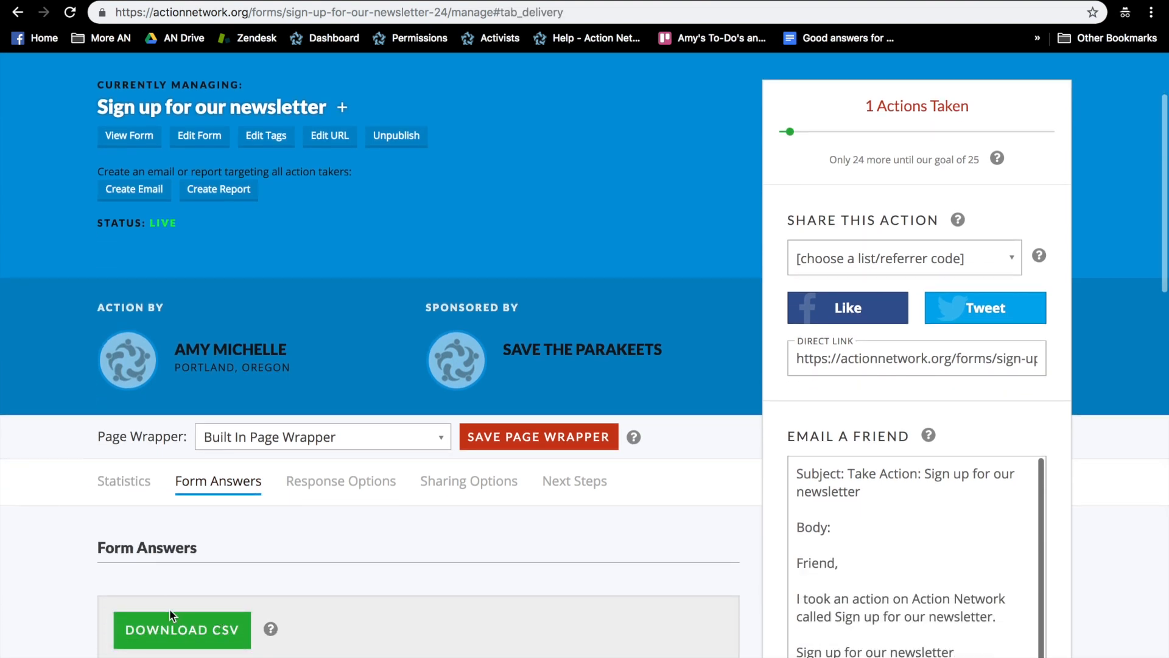
mouse_move(218, 620)
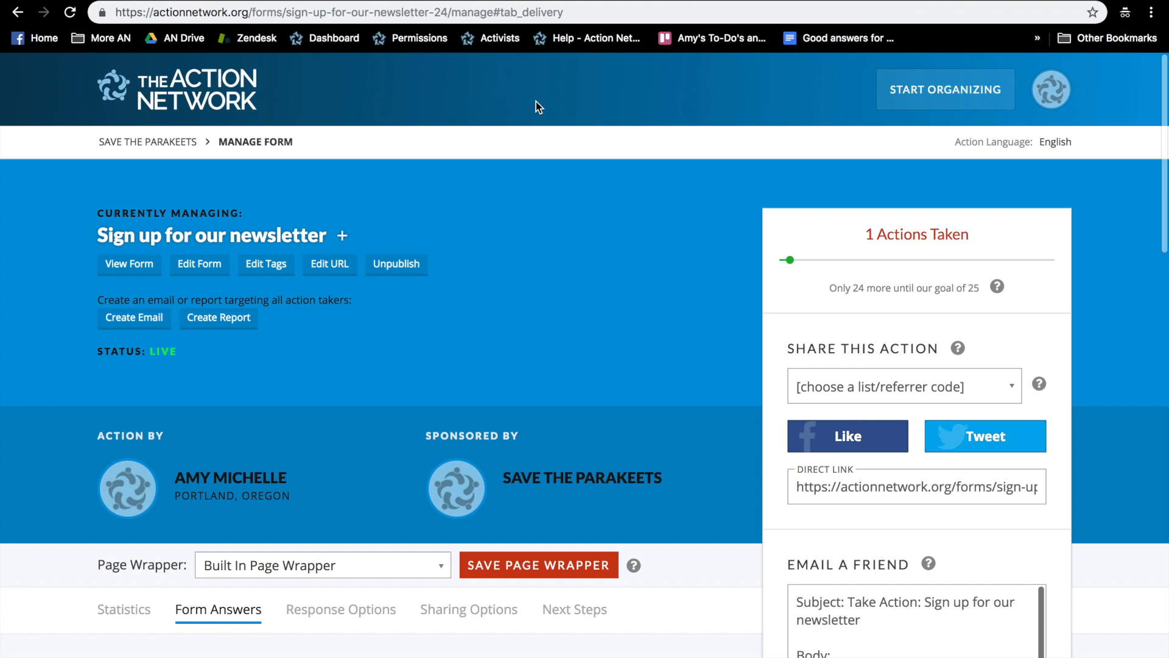
Step: Review the form manage page down to its embed code and site footer links
scroll(down, 3)
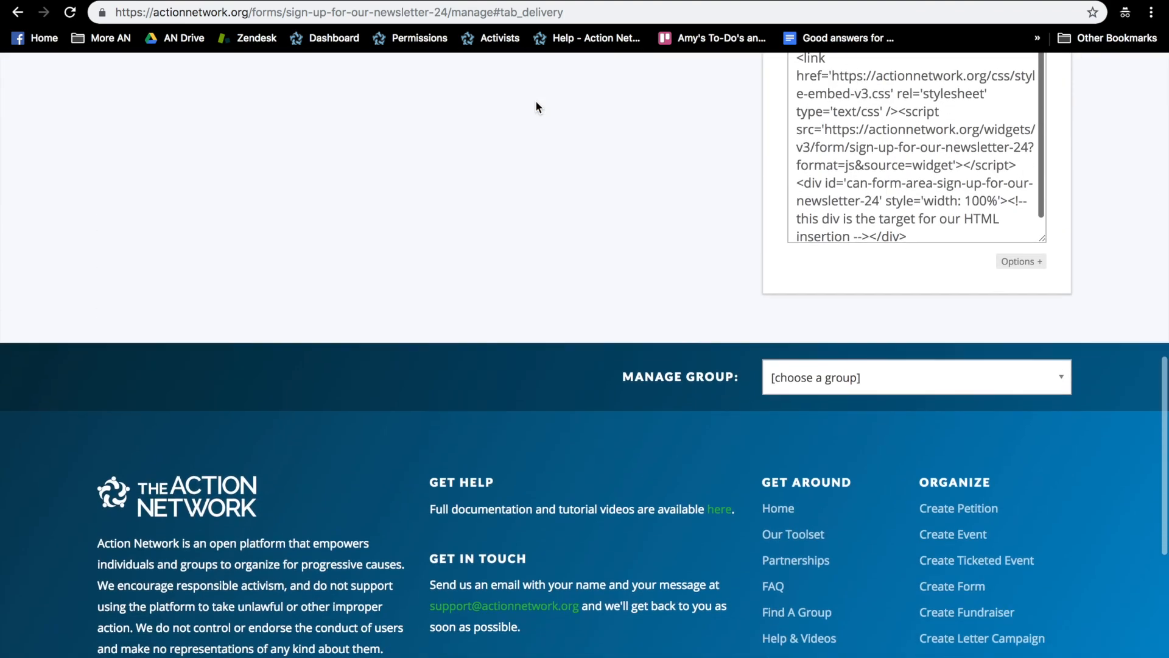
scroll(down, 3)
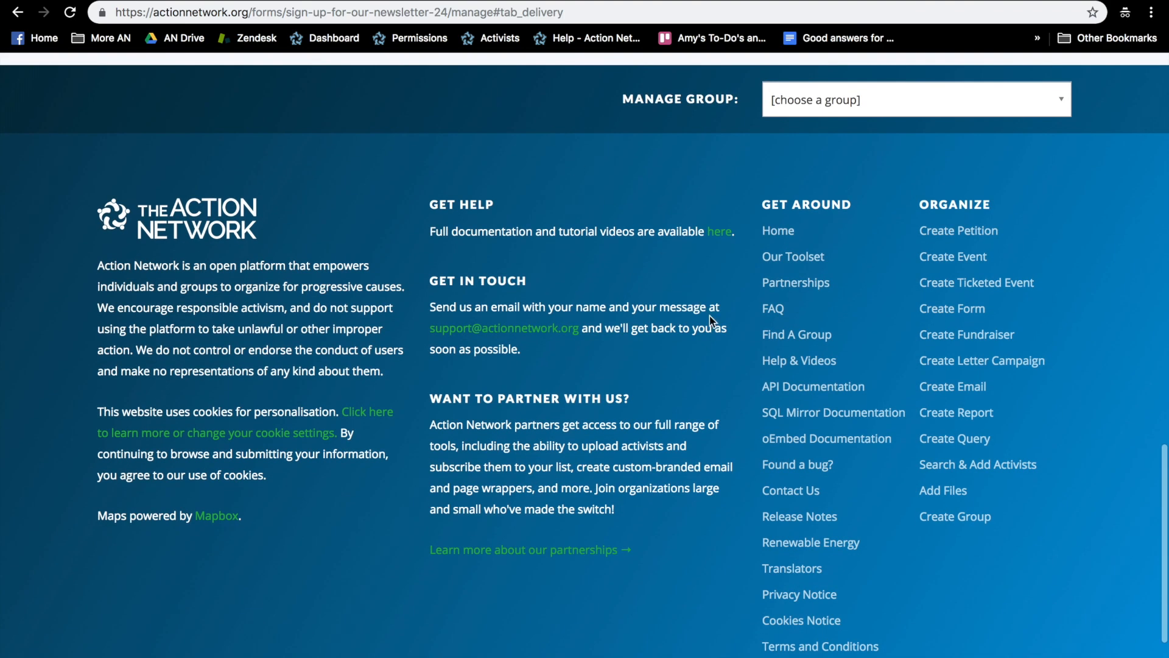
mouse_move(799, 361)
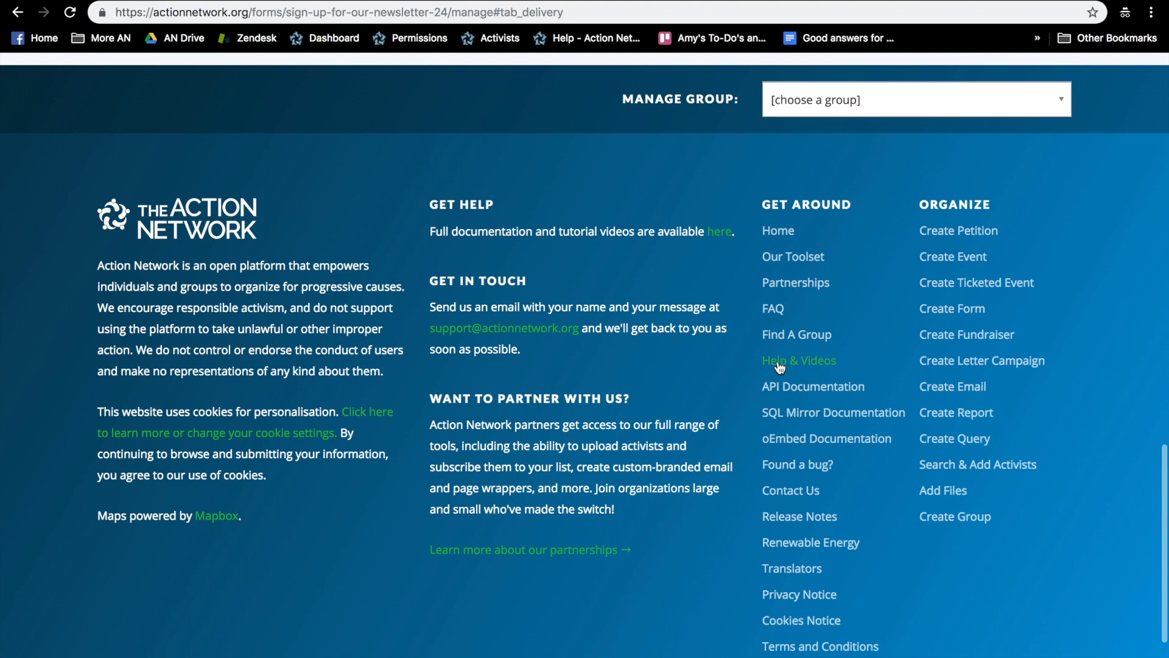
mouse_move(568, 336)
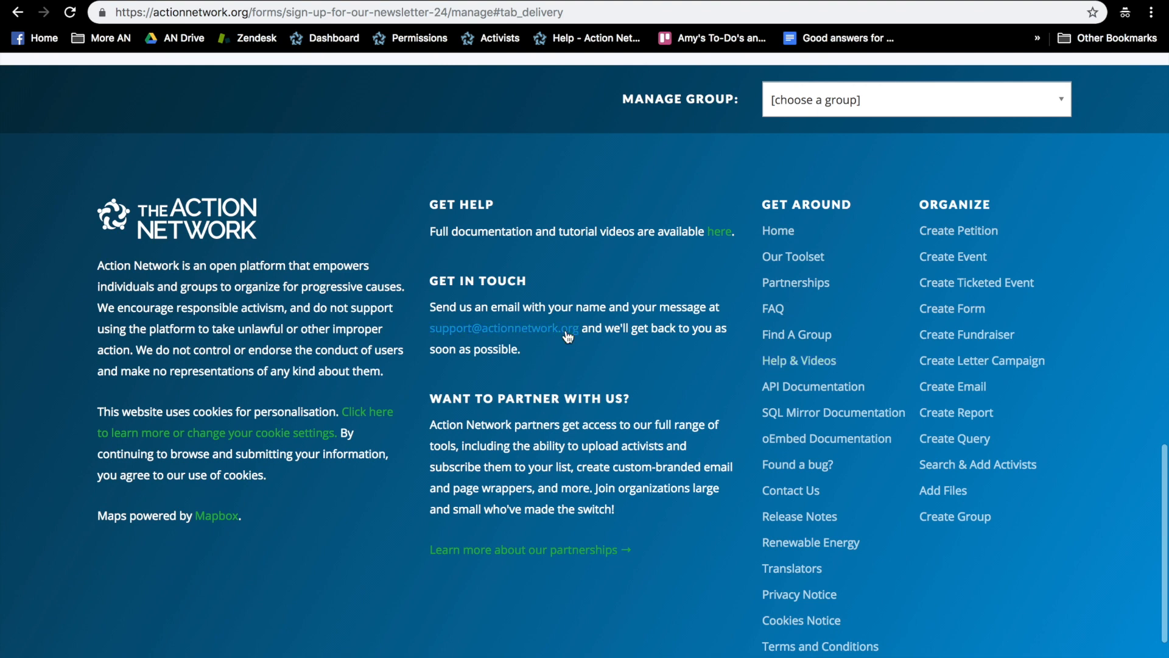